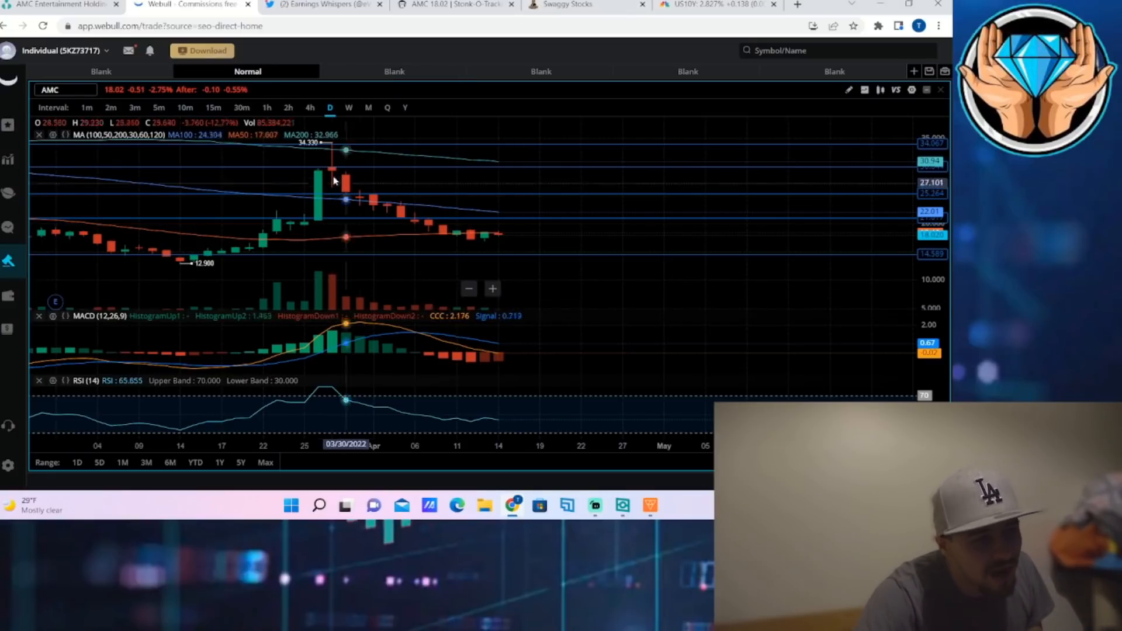
mouse_move(319, 194)
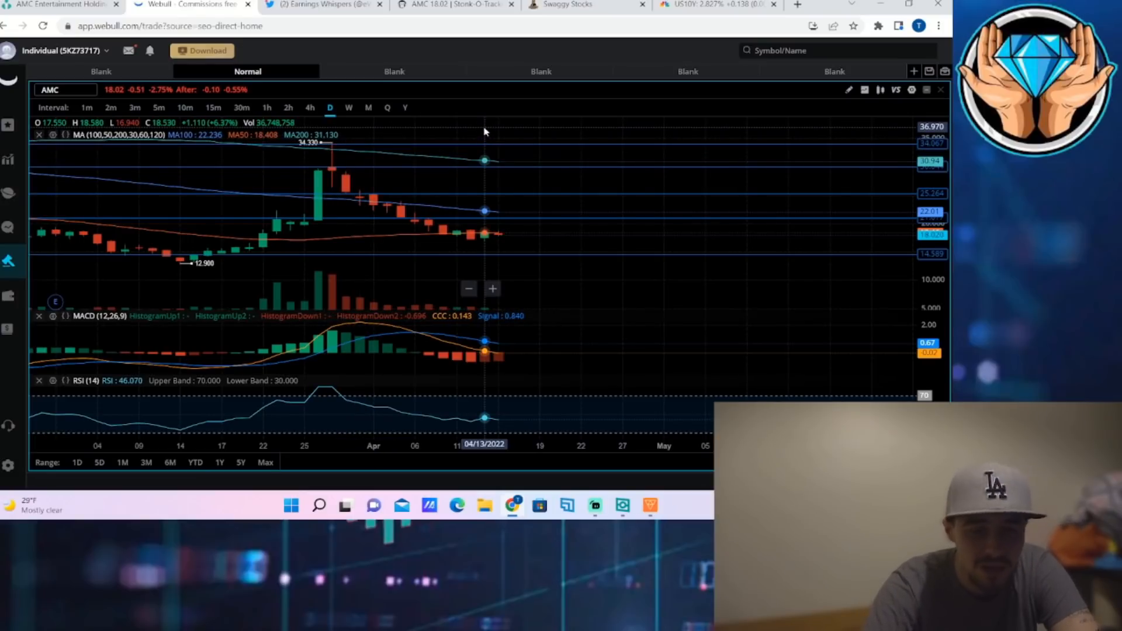
mouse_move(472, 145)
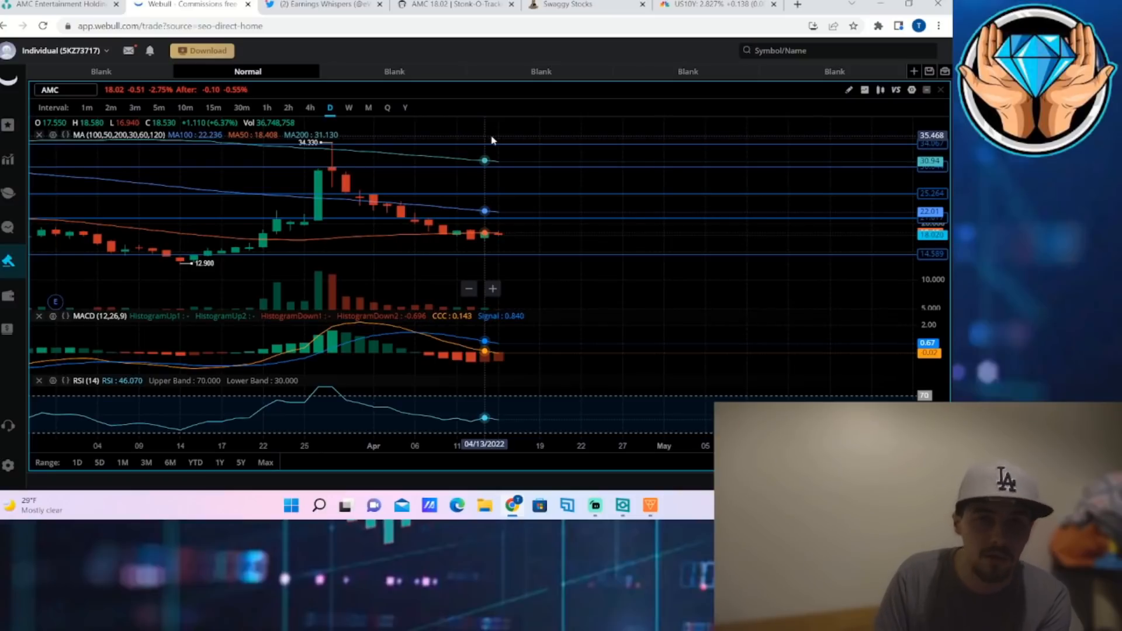
mouse_move(498, 141)
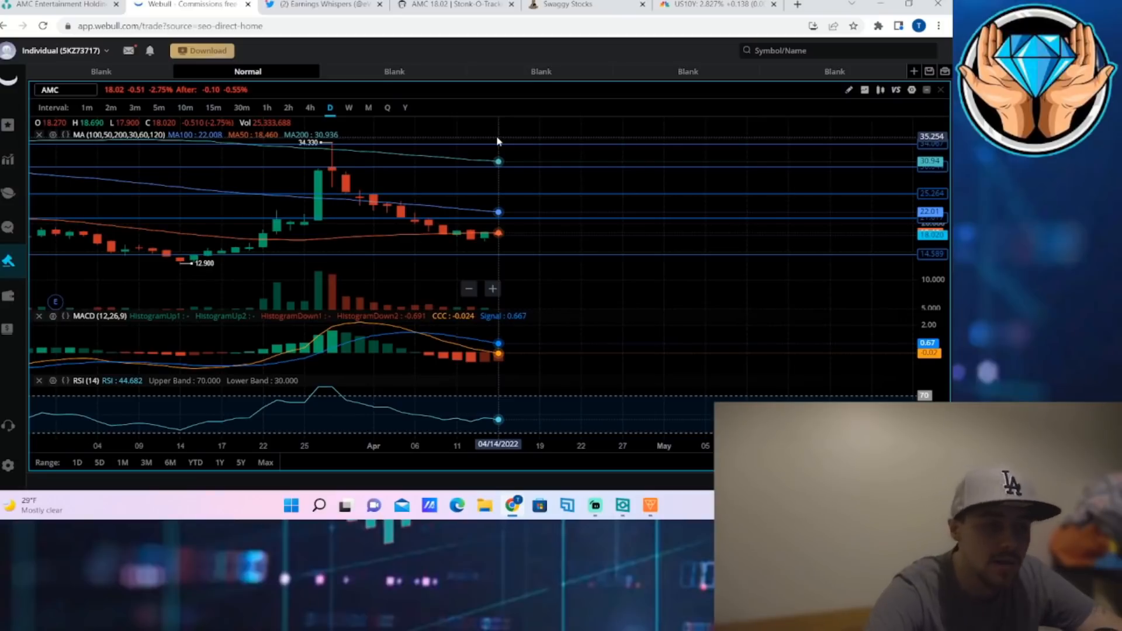
Show the CNBC U.S. 10-Year Treasury quote at 2.827% with its one-year chart.
click(708, 5)
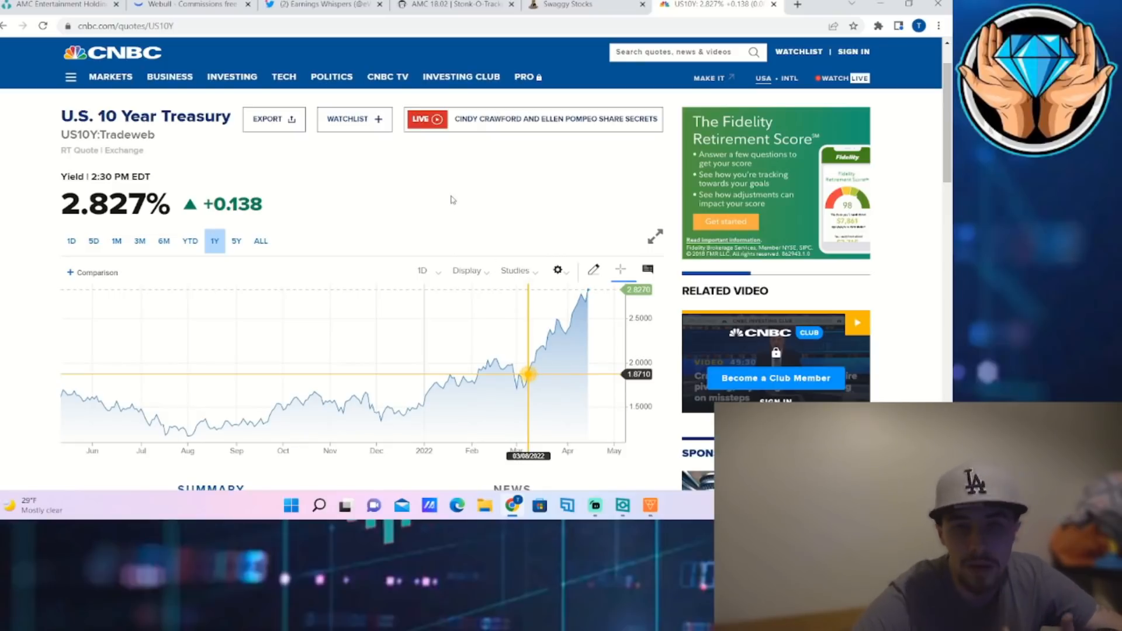
mouse_move(432, 195)
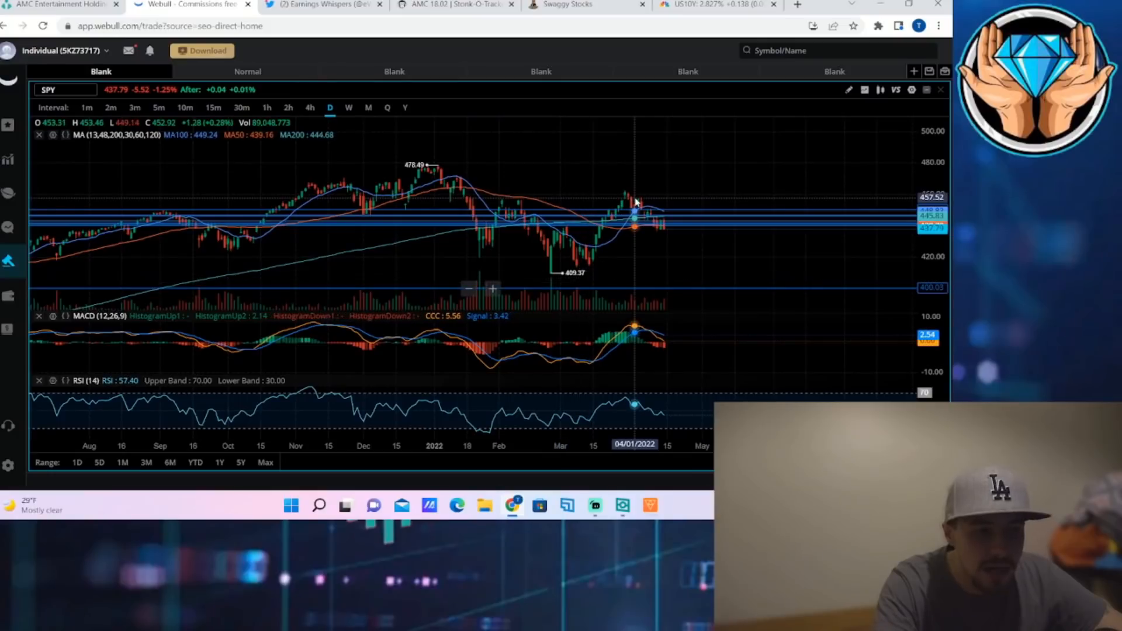
mouse_move(485, 172)
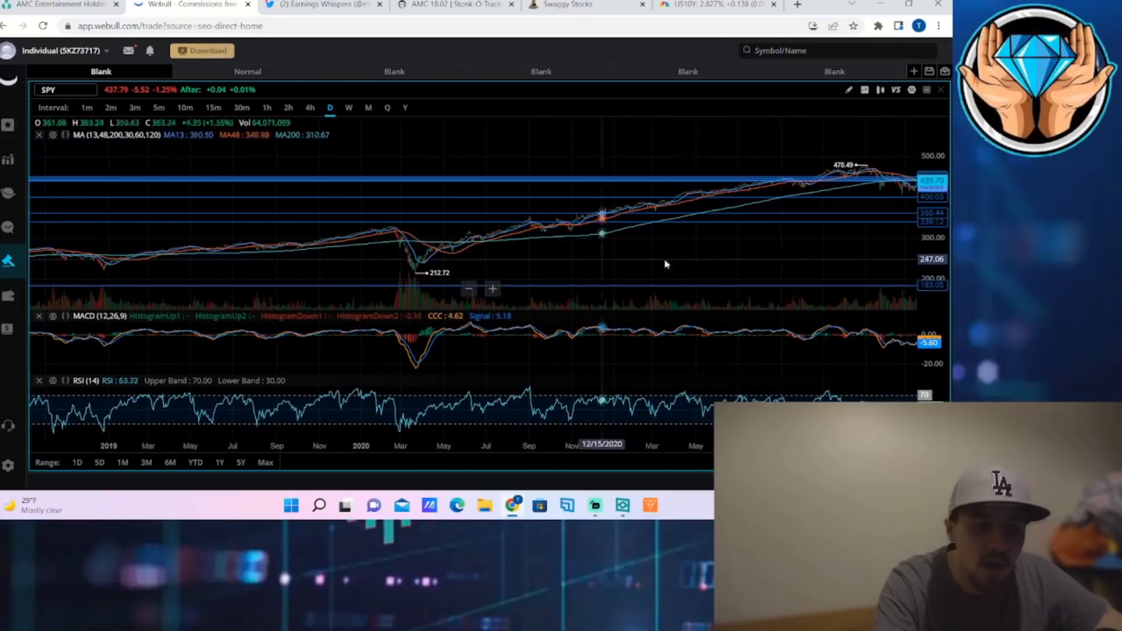
Scroll the SPY daily chart back to December, showing MA, MACD and RSI panels.
scroll(down, 3)
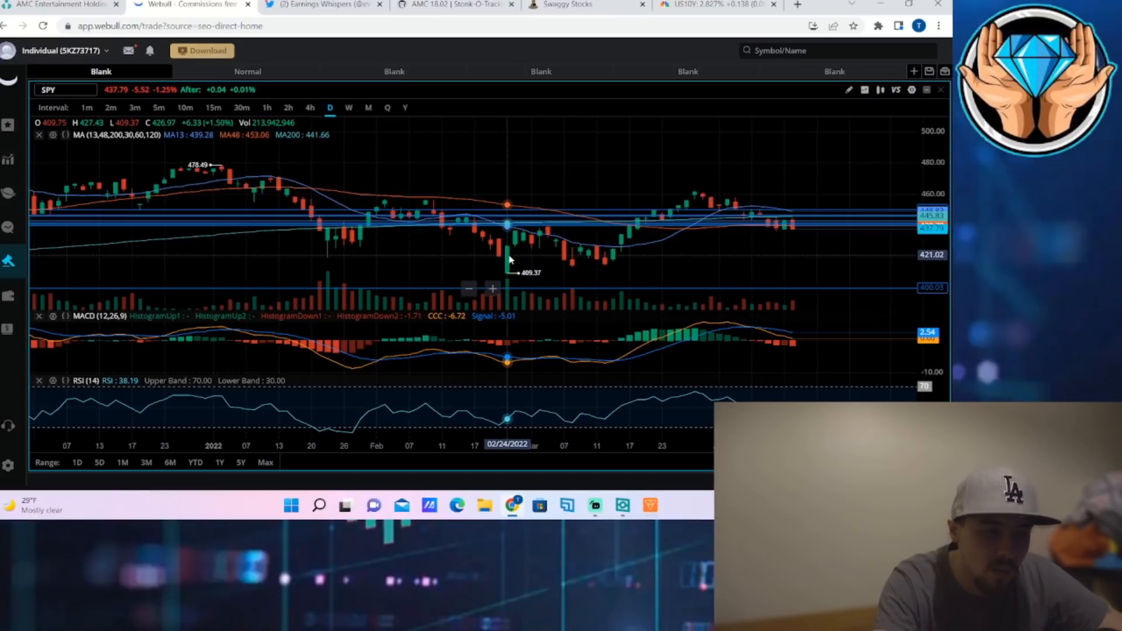
mouse_move(515, 273)
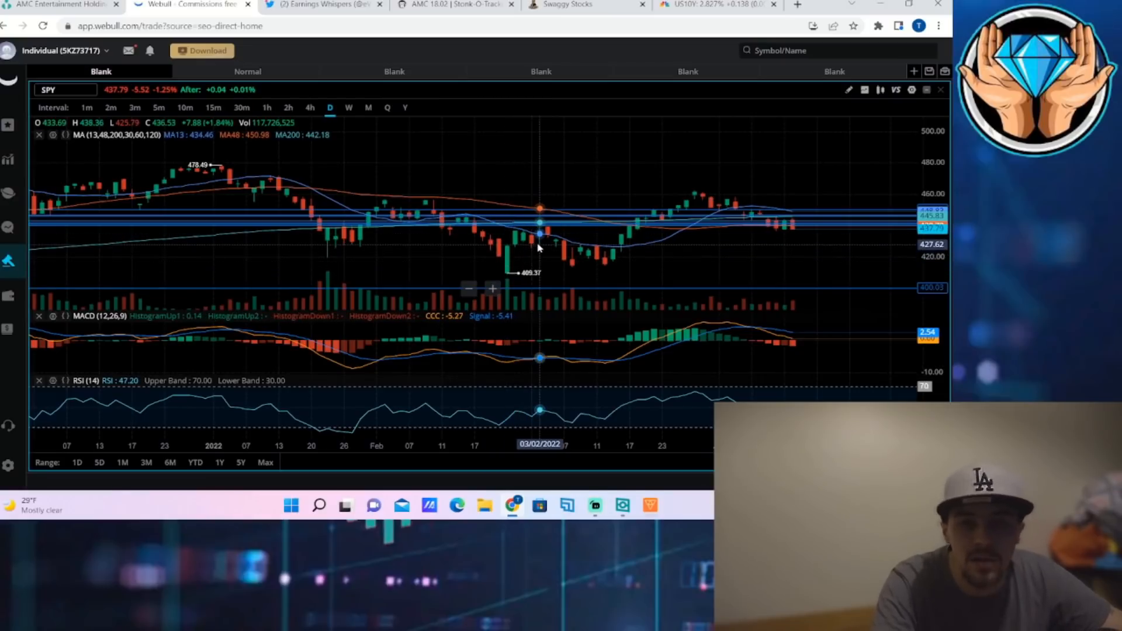
mouse_move(532, 266)
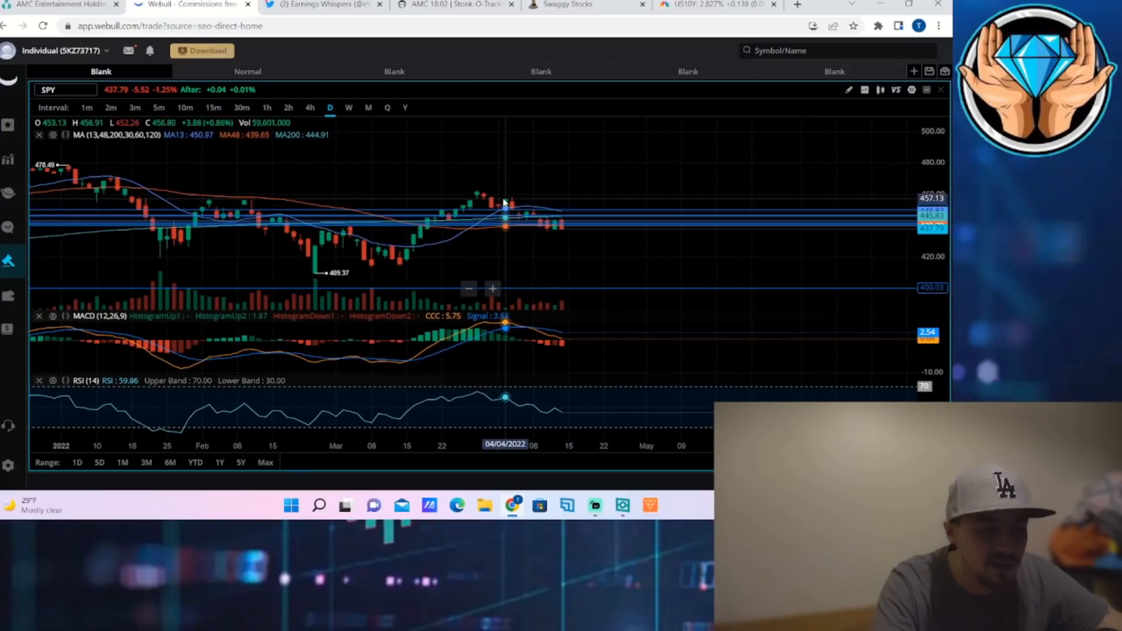
mouse_move(547, 276)
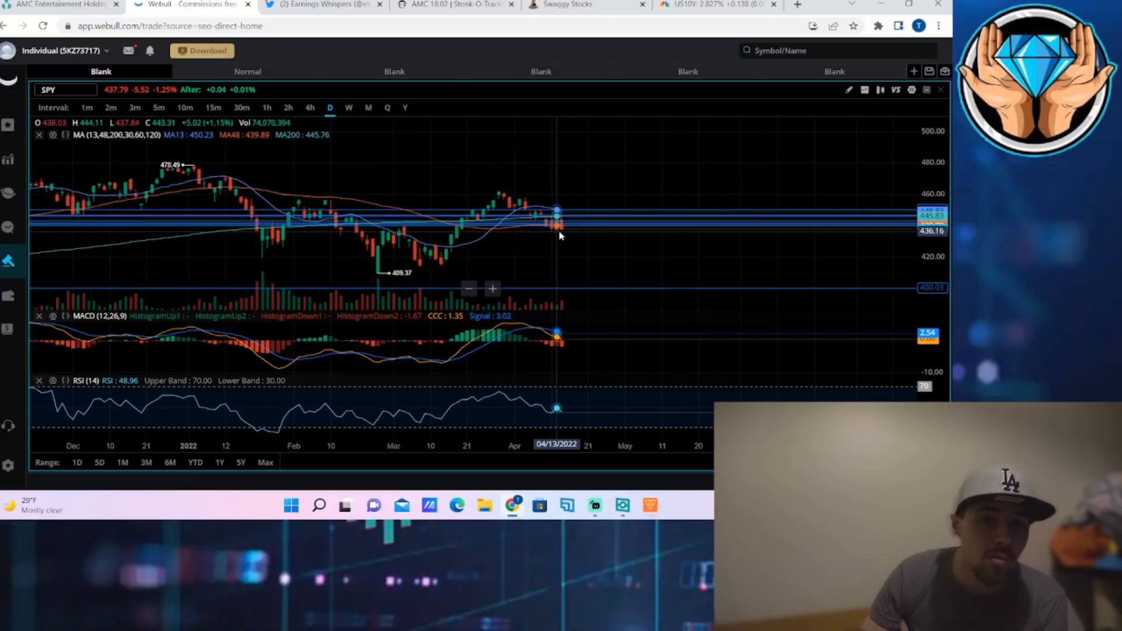
mouse_move(565, 232)
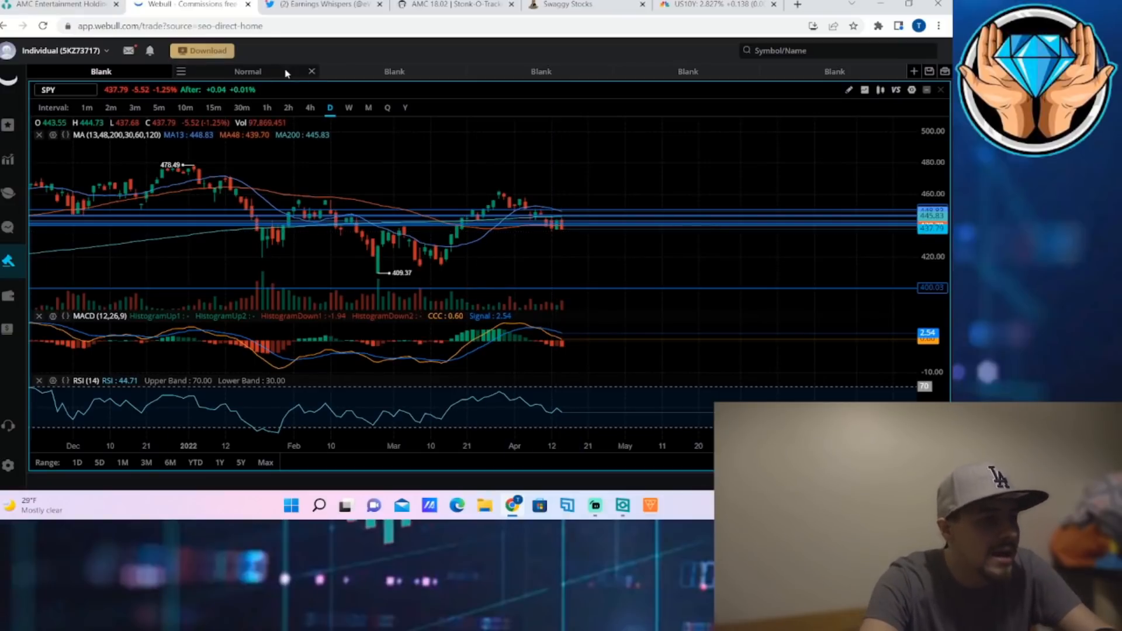
click(394, 70)
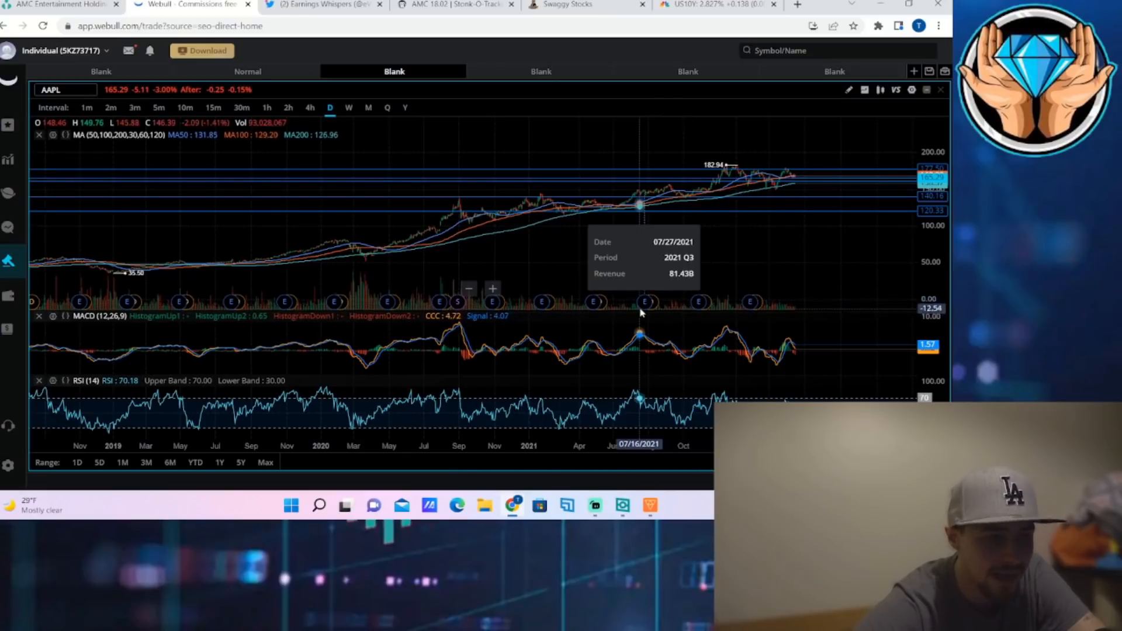
mouse_move(595, 302)
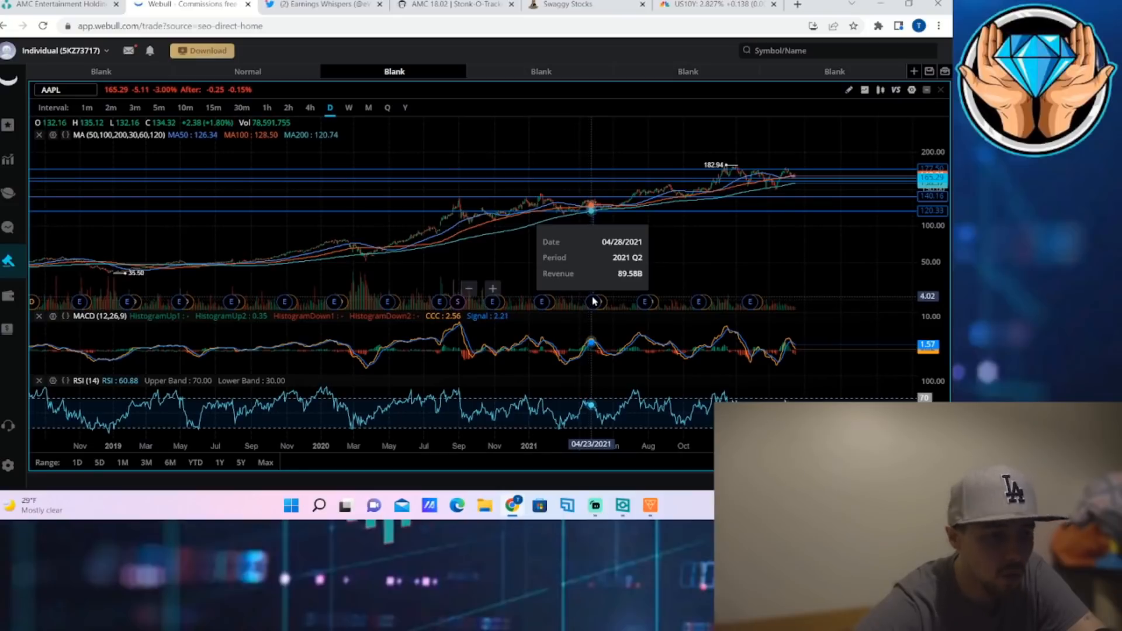
mouse_move(544, 301)
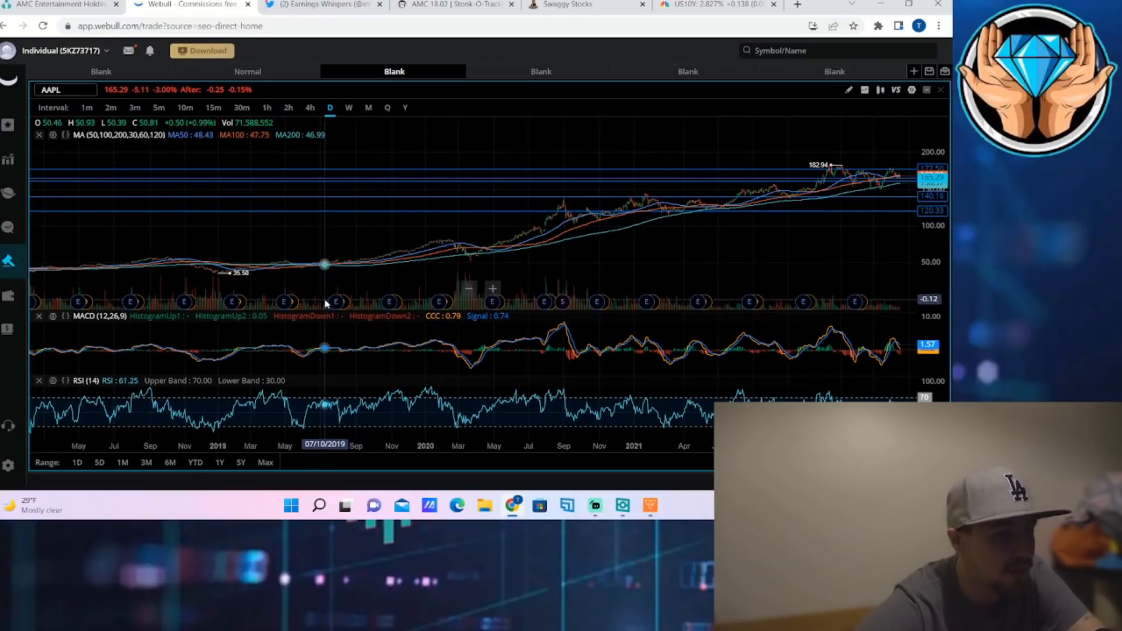
mouse_move(213, 304)
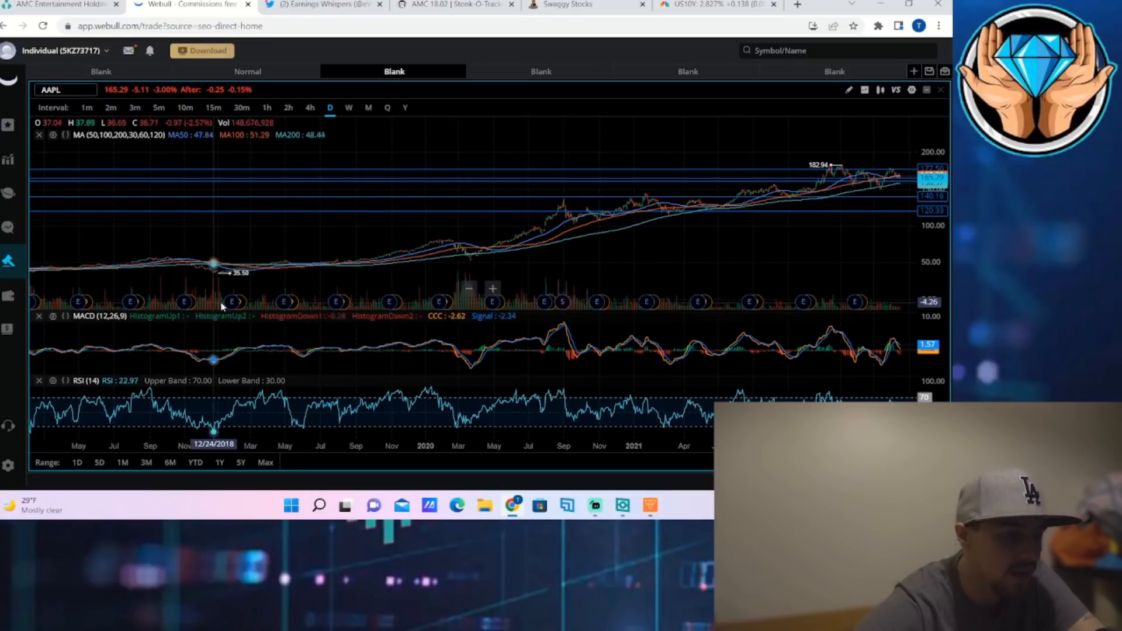
mouse_move(230, 300)
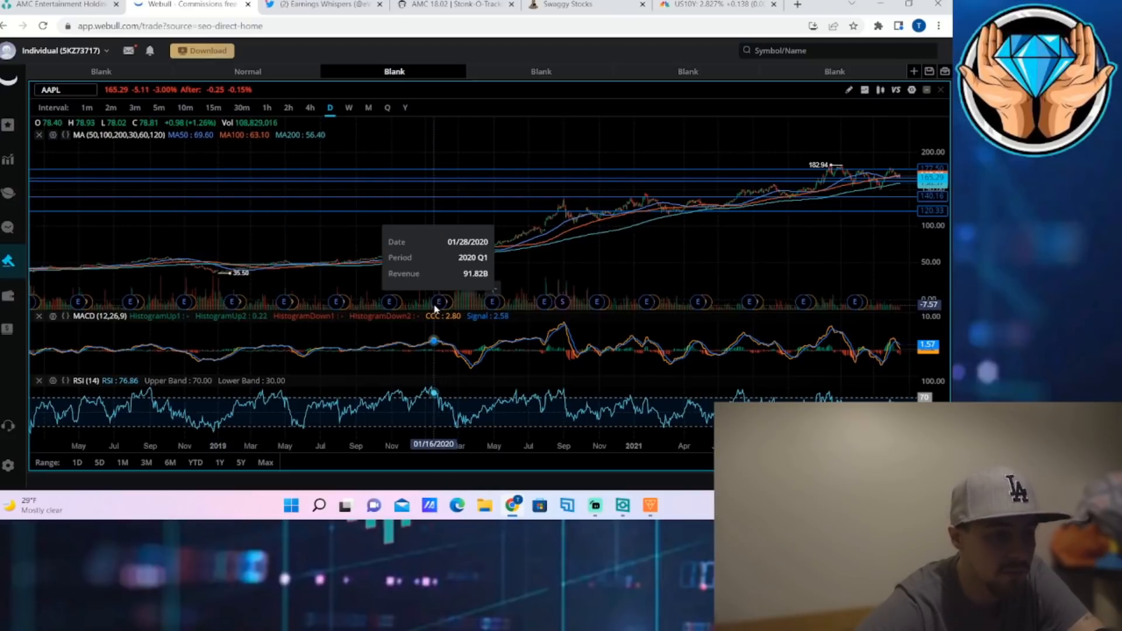
mouse_move(589, 271)
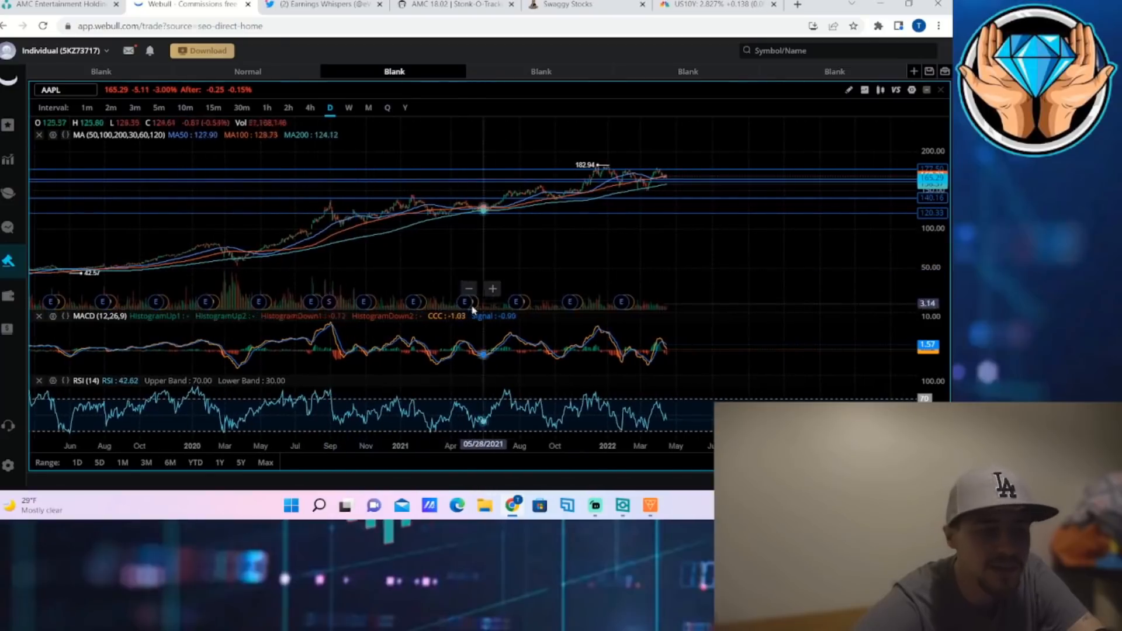
mouse_move(510, 300)
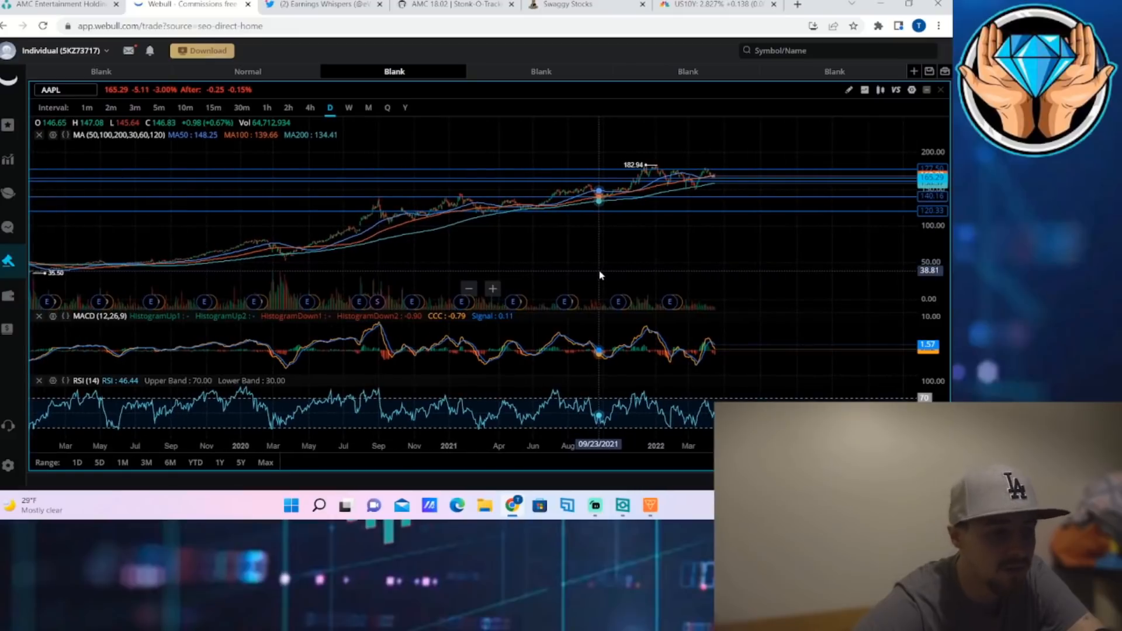
mouse_move(581, 289)
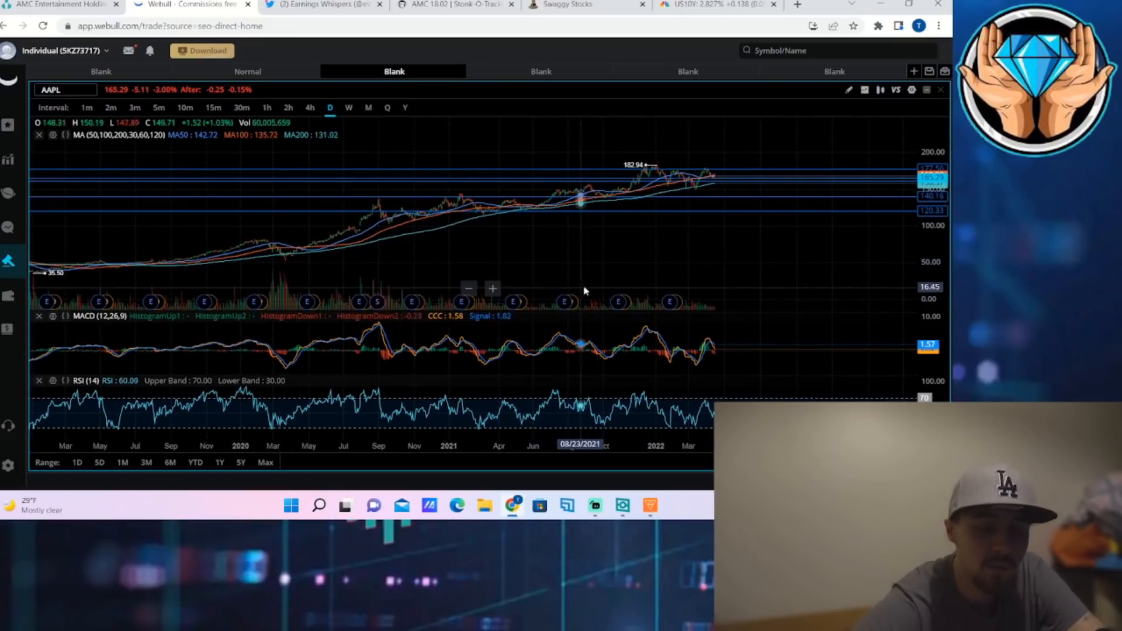
mouse_move(722, 210)
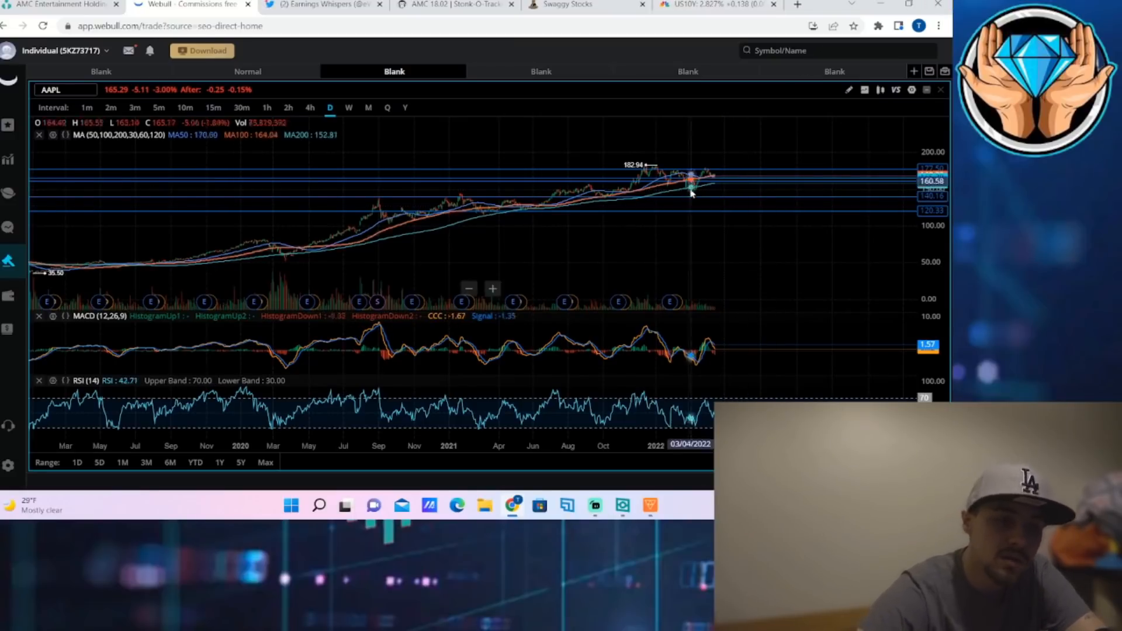
mouse_move(630, 259)
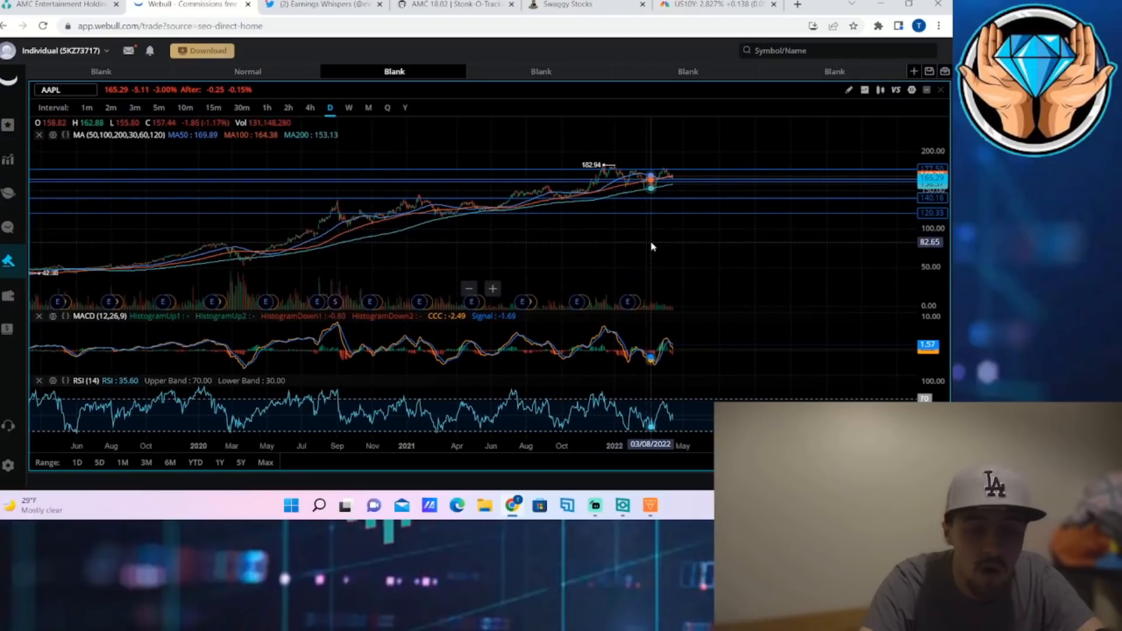
mouse_move(647, 242)
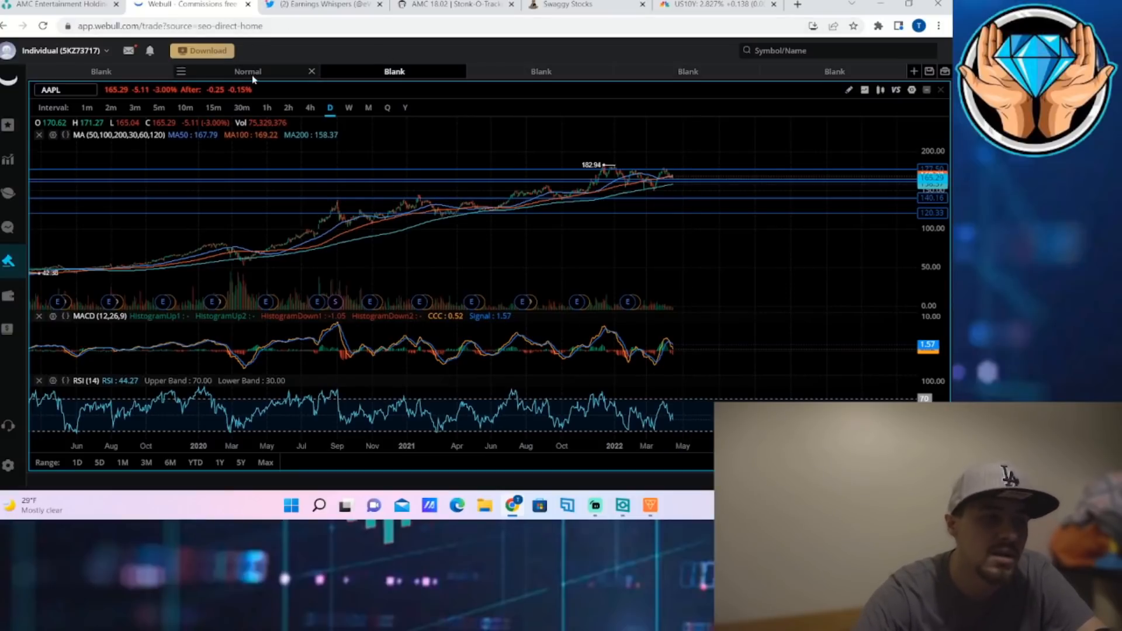
Switch the Webull layout from AAPL to the AMC daily chart with MA, MACD and RSI.
click(248, 71)
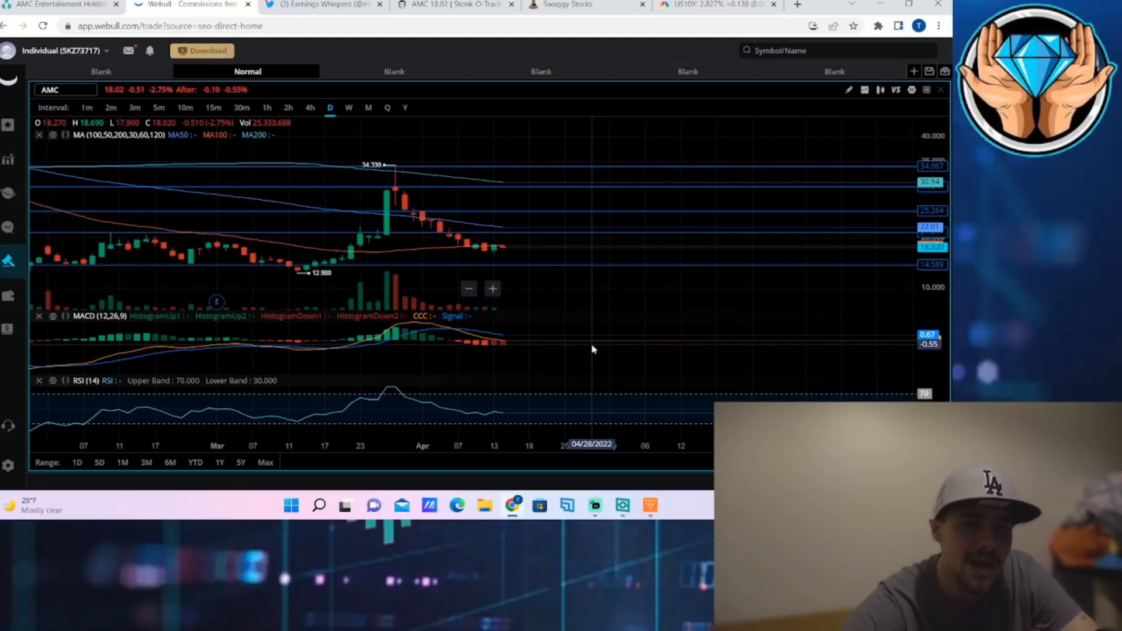
mouse_move(601, 351)
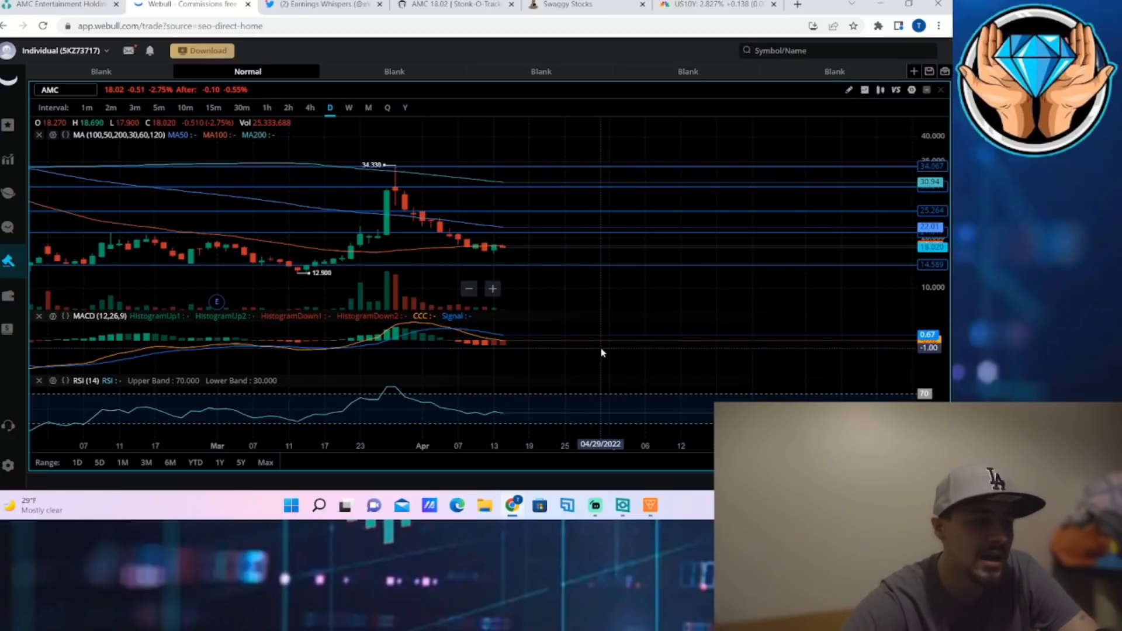
mouse_move(369, 185)
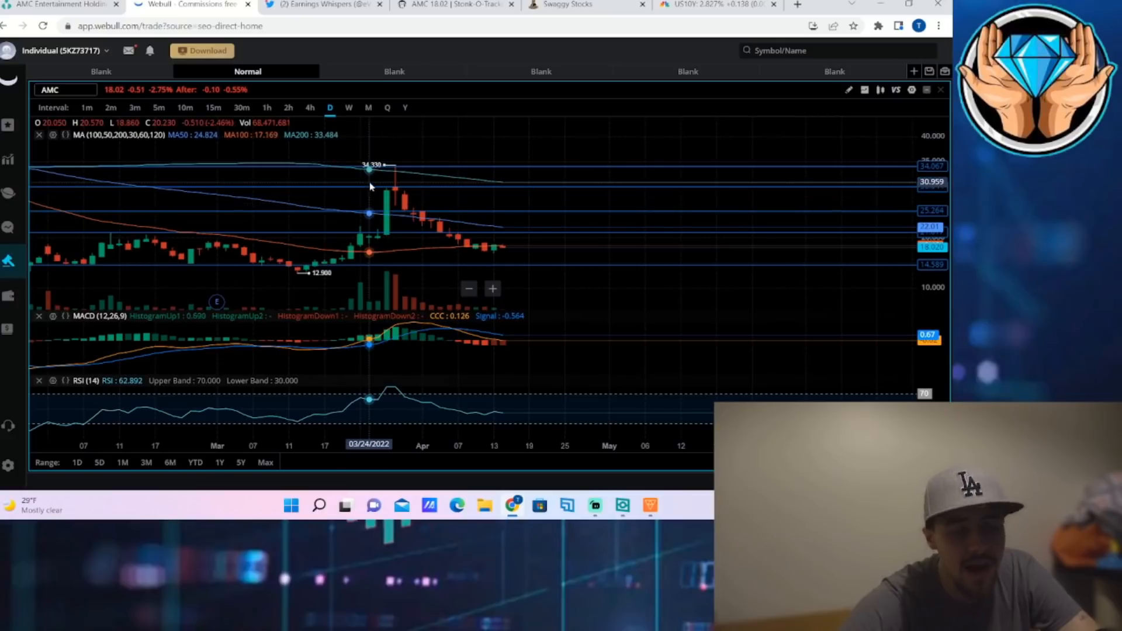